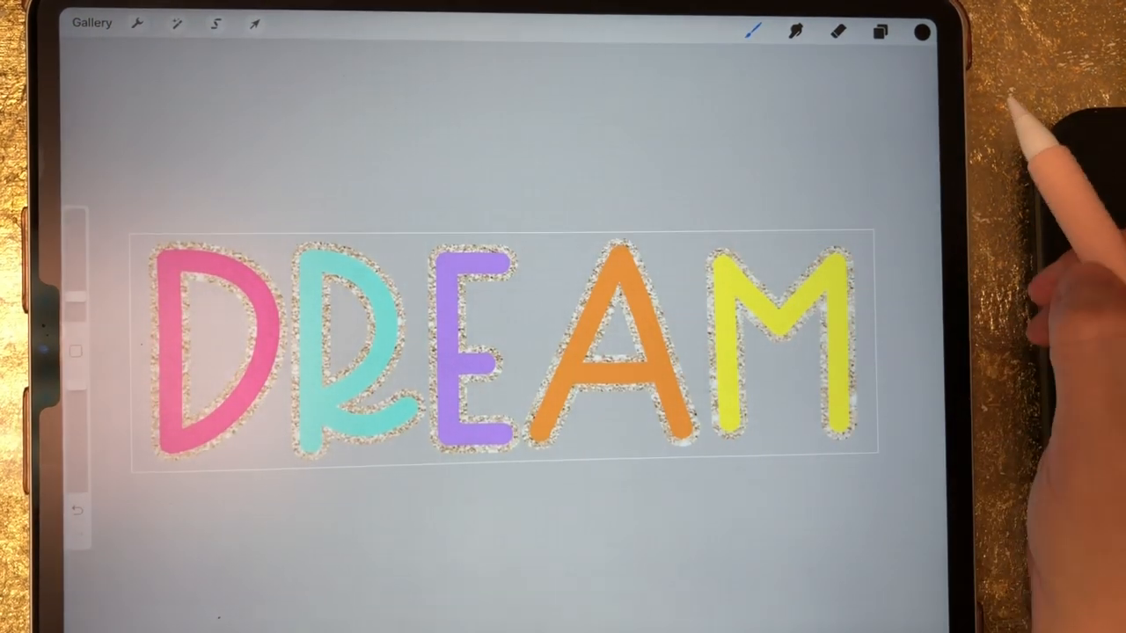
# - Switch from the DREAM example to a blank white canvas with Actions showing
pyautogui.click(90, 22)
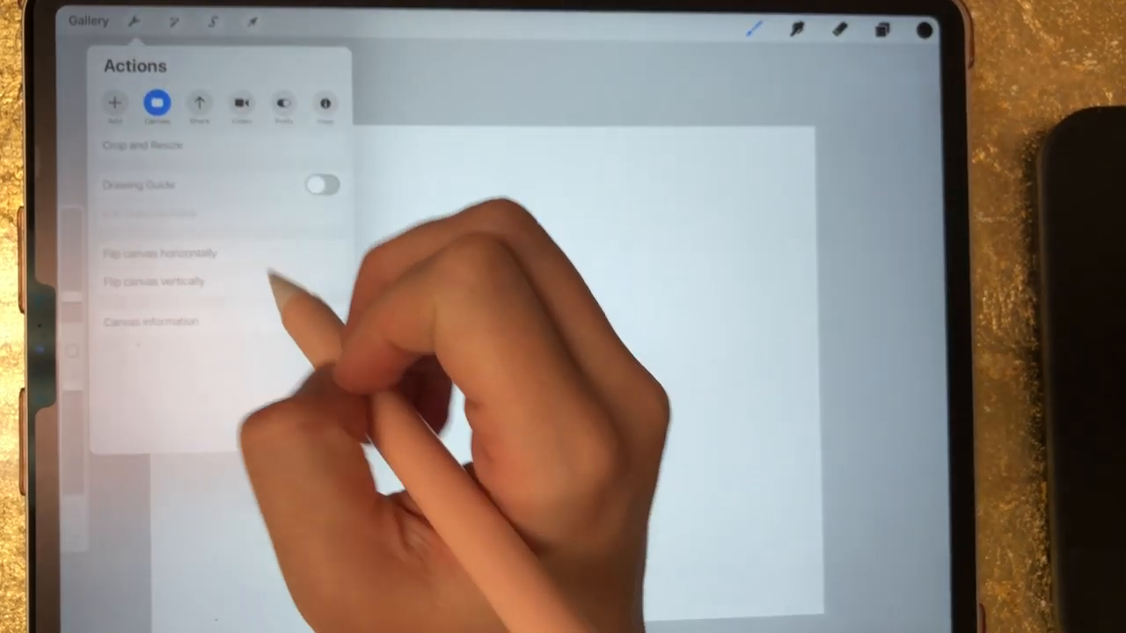
# - Add a text layer and type the word GLITTER
pyautogui.click(116, 103)
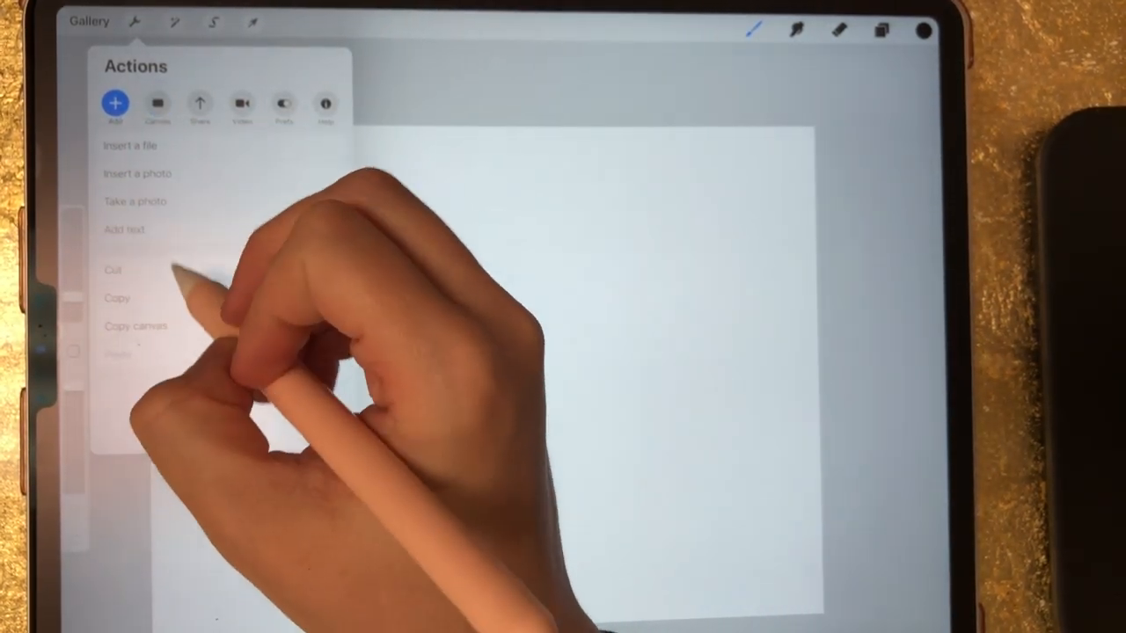
pyautogui.click(124, 230)
pyautogui.write('G')
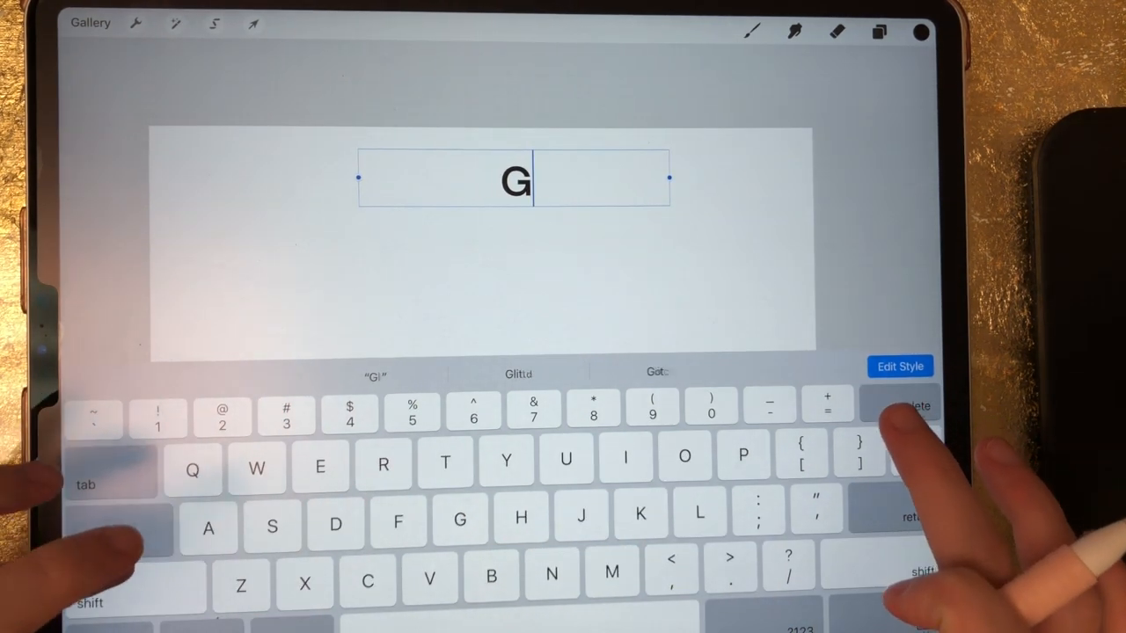
pyautogui.write('LITTER')
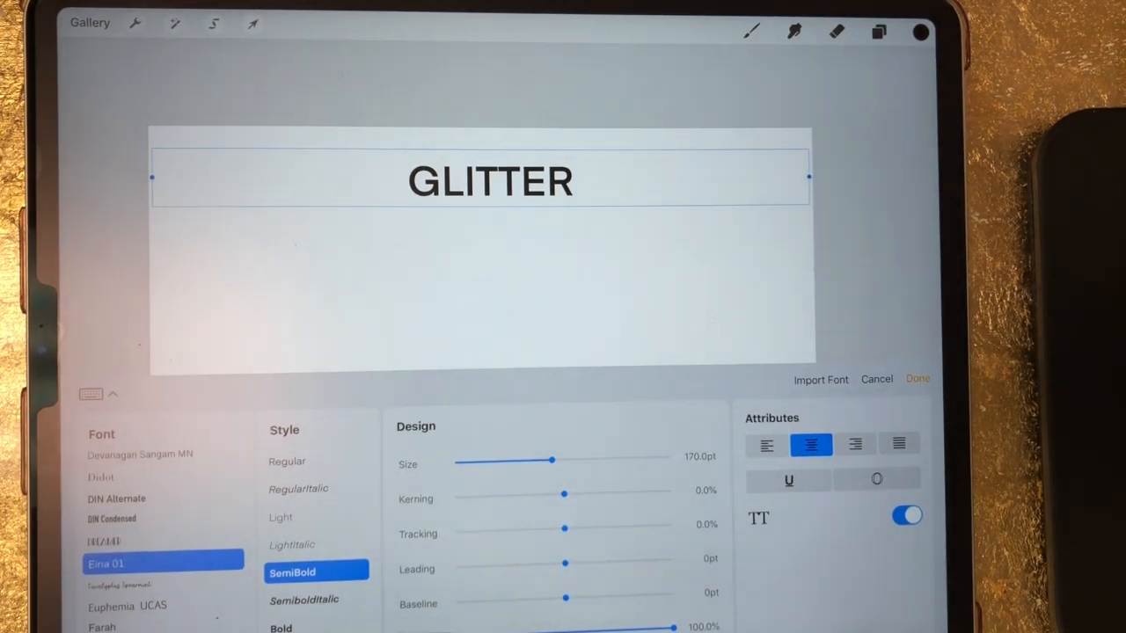
# - Pick a rounded font, enlarge GLITTER to about 859pt, and adjust kerning back to normal
pyautogui.scroll(-3)
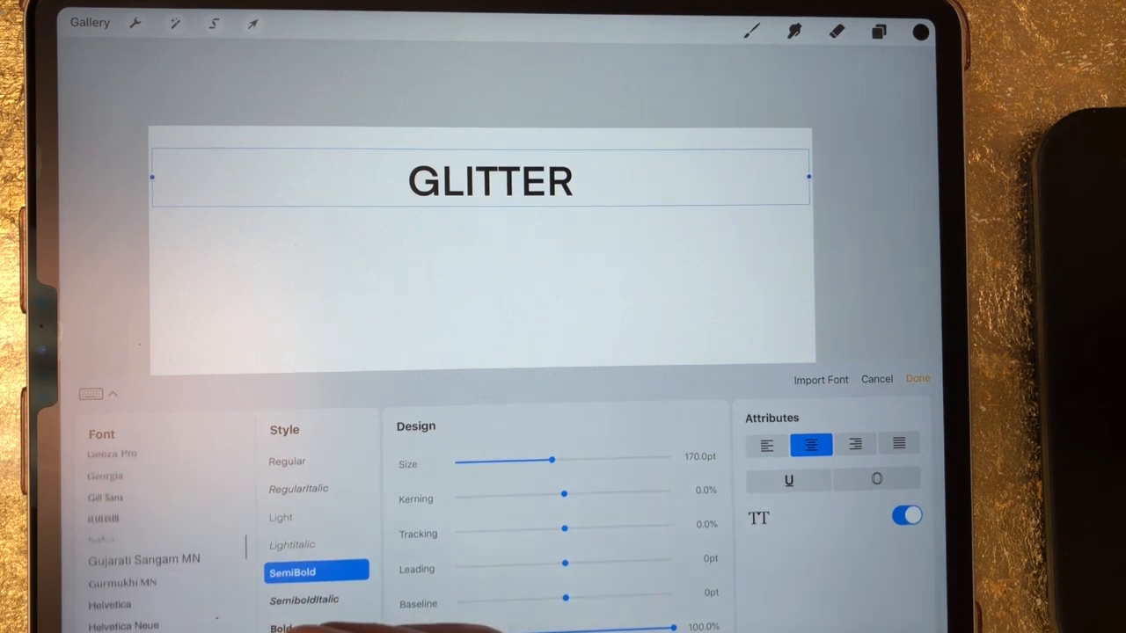
pyautogui.scroll(-3)
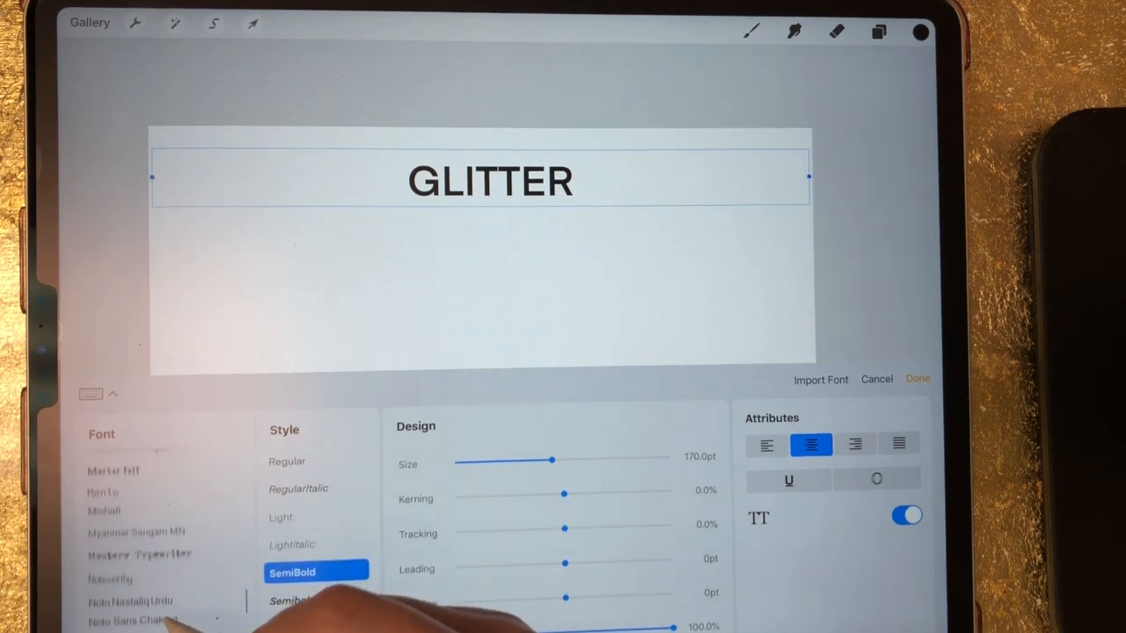
pyautogui.scroll(-3)
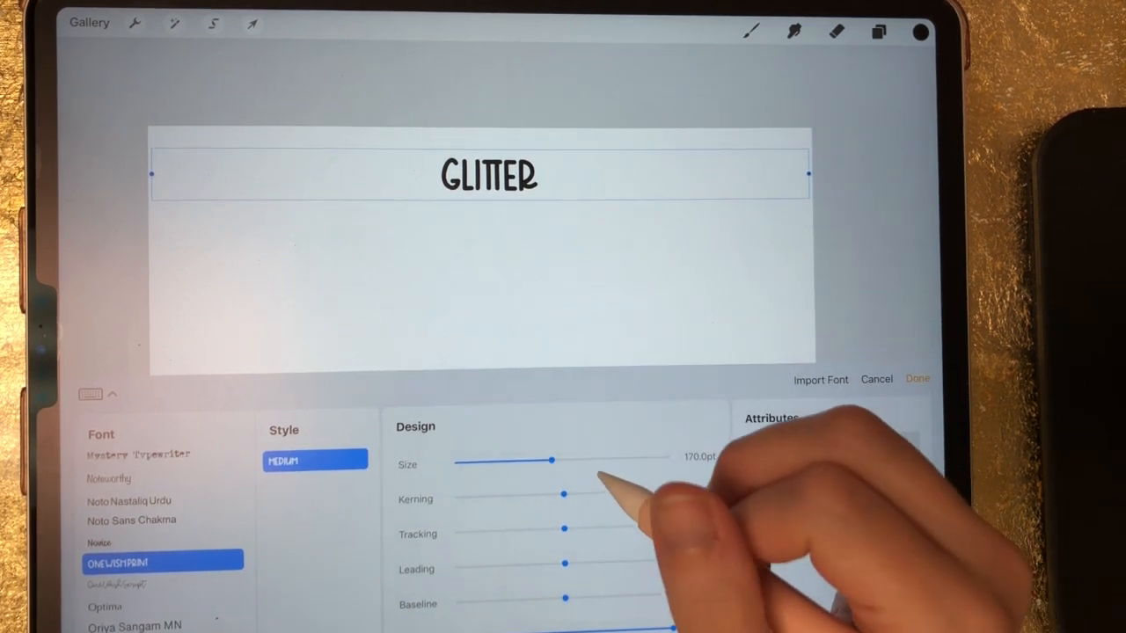
pyautogui.moveTo(528, 459); pyautogui.dragTo(620, 459)
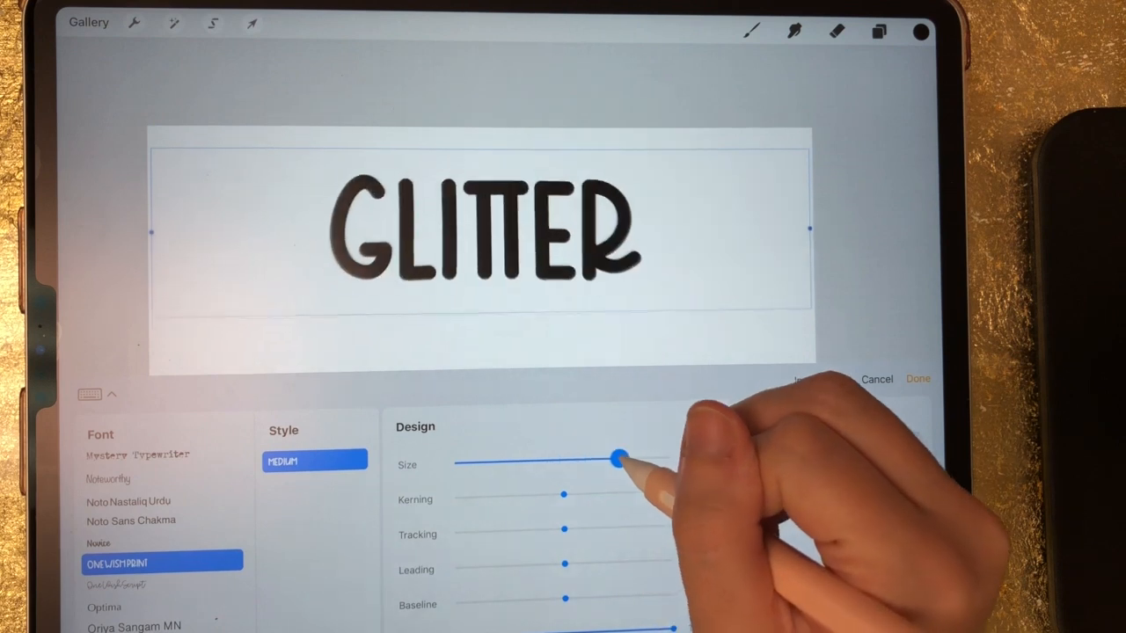
pyautogui.moveTo(620, 457); pyautogui.dragTo(670, 456)
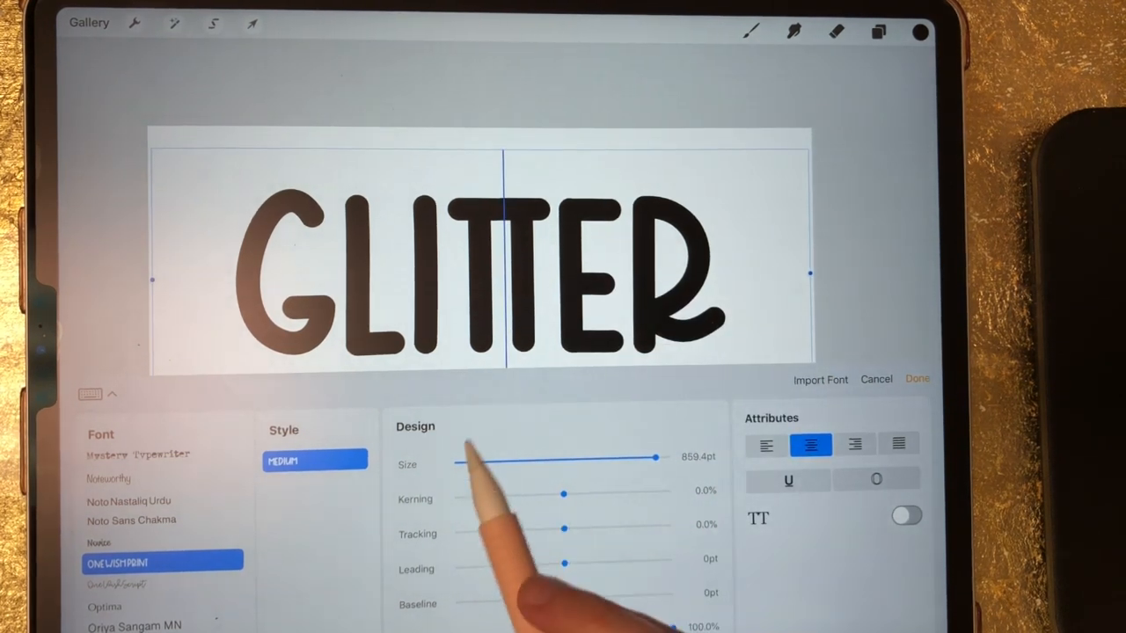
pyautogui.moveTo(561, 494); pyautogui.dragTo(577, 493)
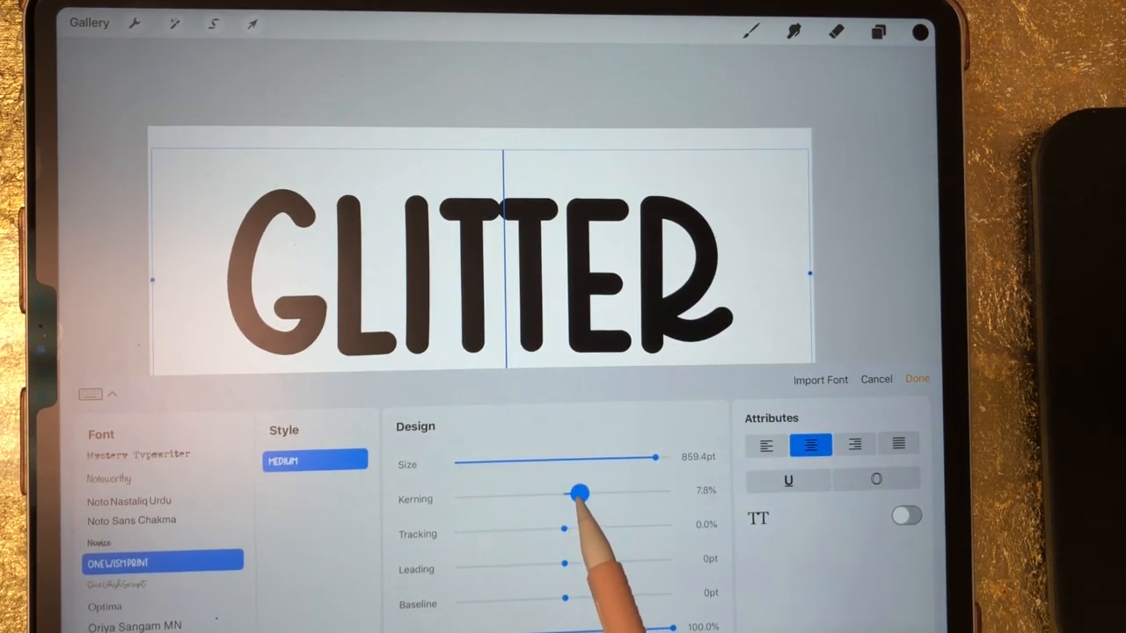
pyautogui.moveTo(577, 494); pyautogui.dragTo(585, 493)
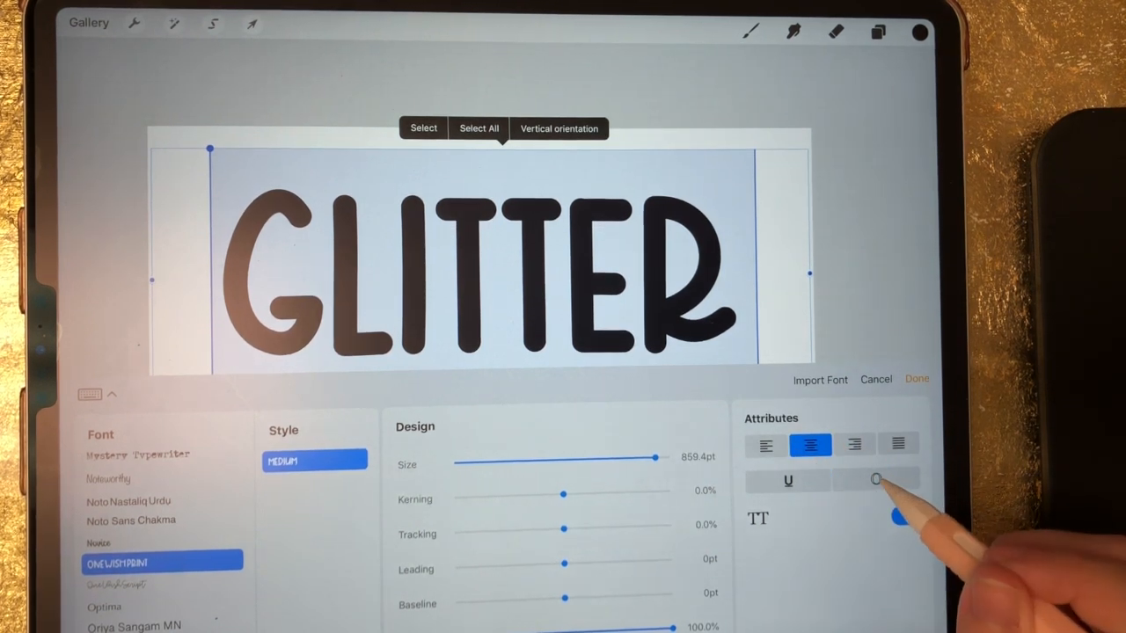
# - Make the GLITTER letters outline-only and finish text editing
pyautogui.click(875, 479)
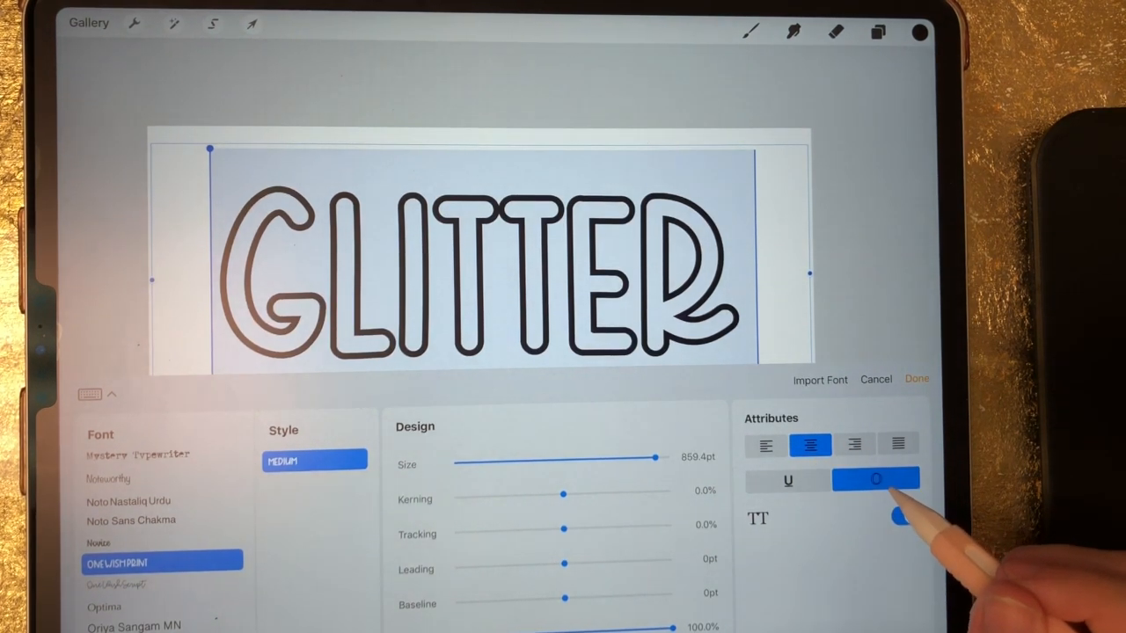
pyautogui.click(906, 517)
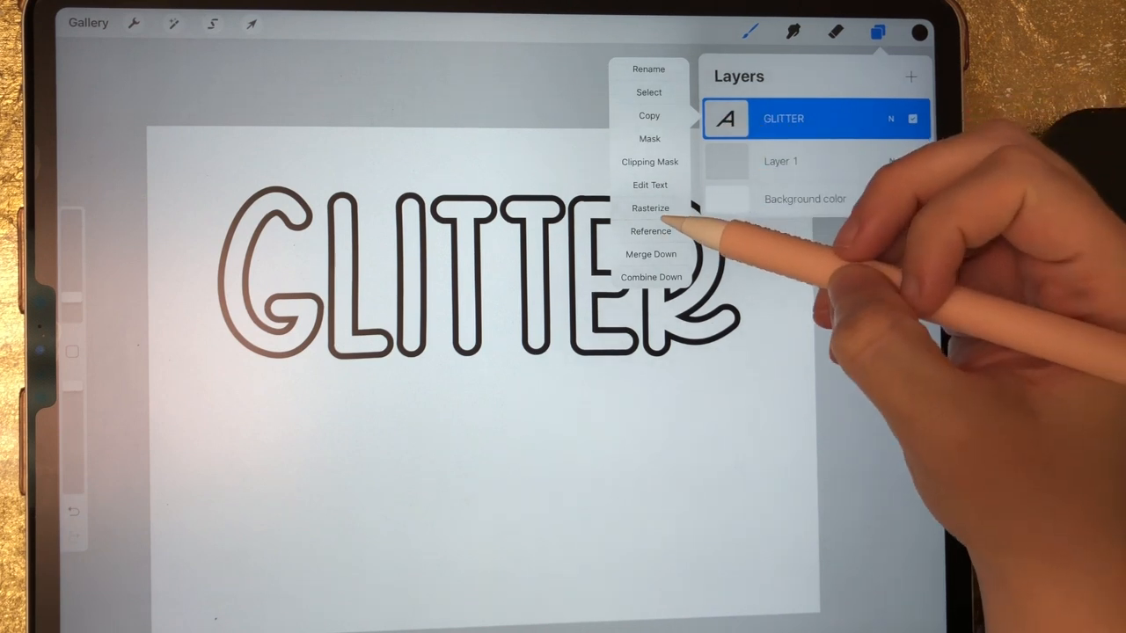
# - Rasterize the GLITTER text layer into a pixel layer
pyautogui.click(650, 207)
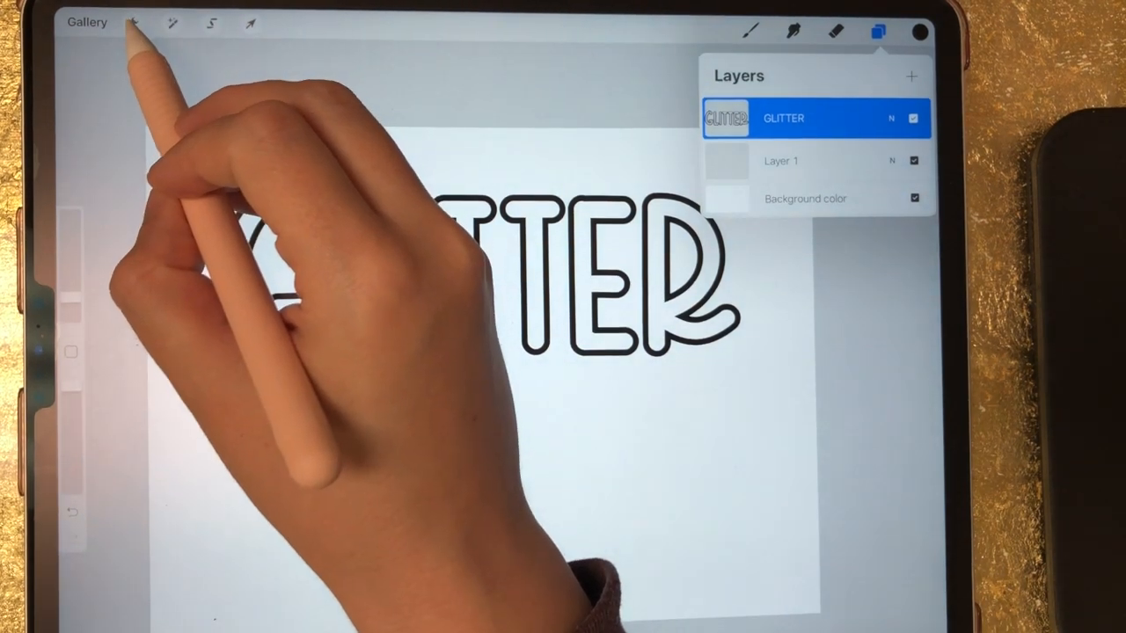
pyautogui.click(132, 23)
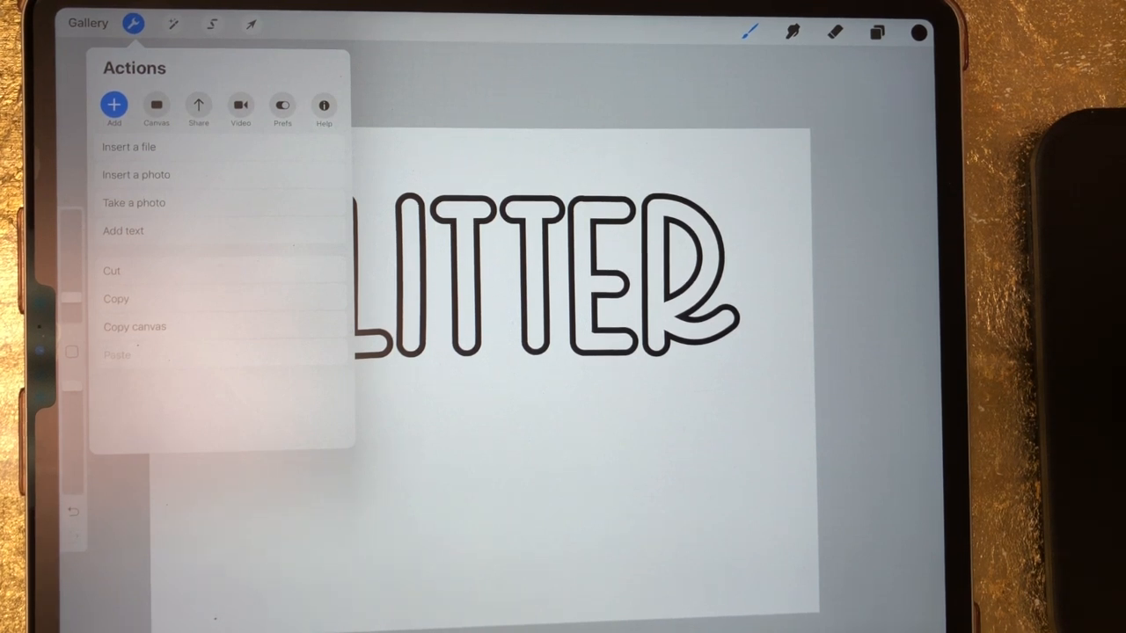
# - Insert the gold glitter photo and stretch it over the whole word
pyautogui.click(136, 174)
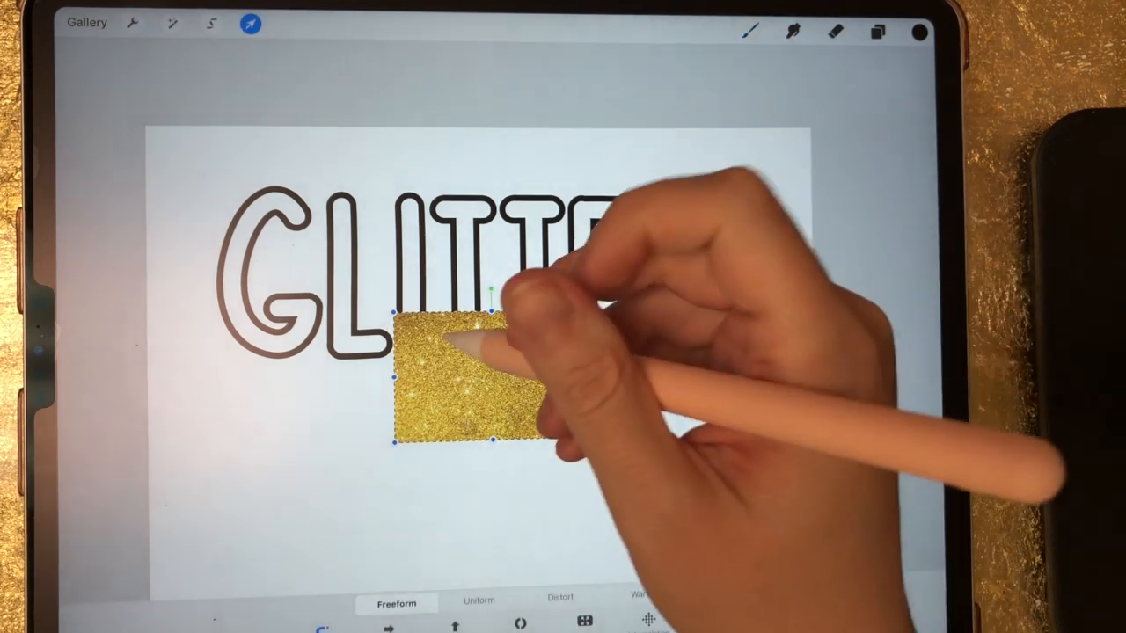
pyautogui.moveTo(467, 387); pyautogui.dragTo(281, 233)
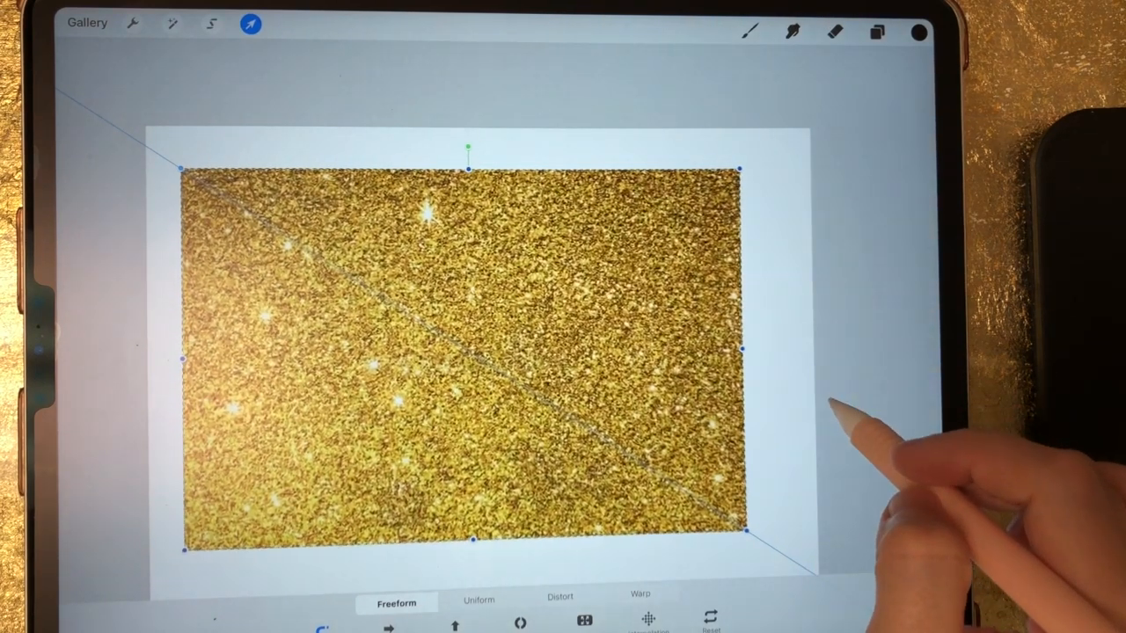
pyautogui.moveTo(472, 541); pyautogui.dragTo(473, 394)
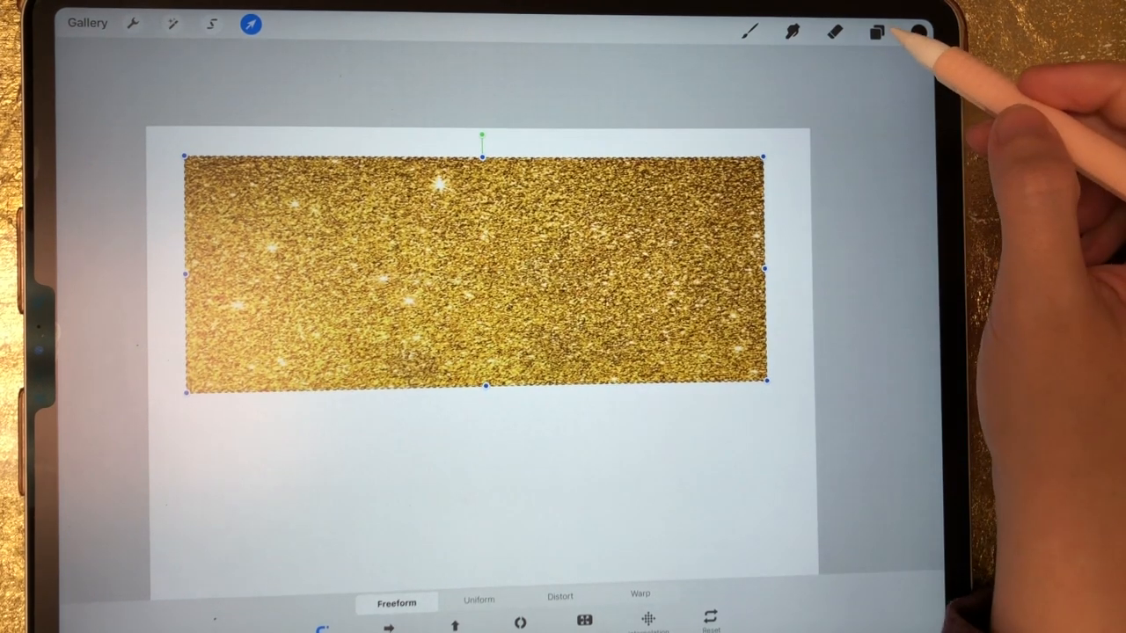
# - Set the Inserted Image glitter layer as a clipping mask over the GLITTER layer
pyautogui.click(875, 32)
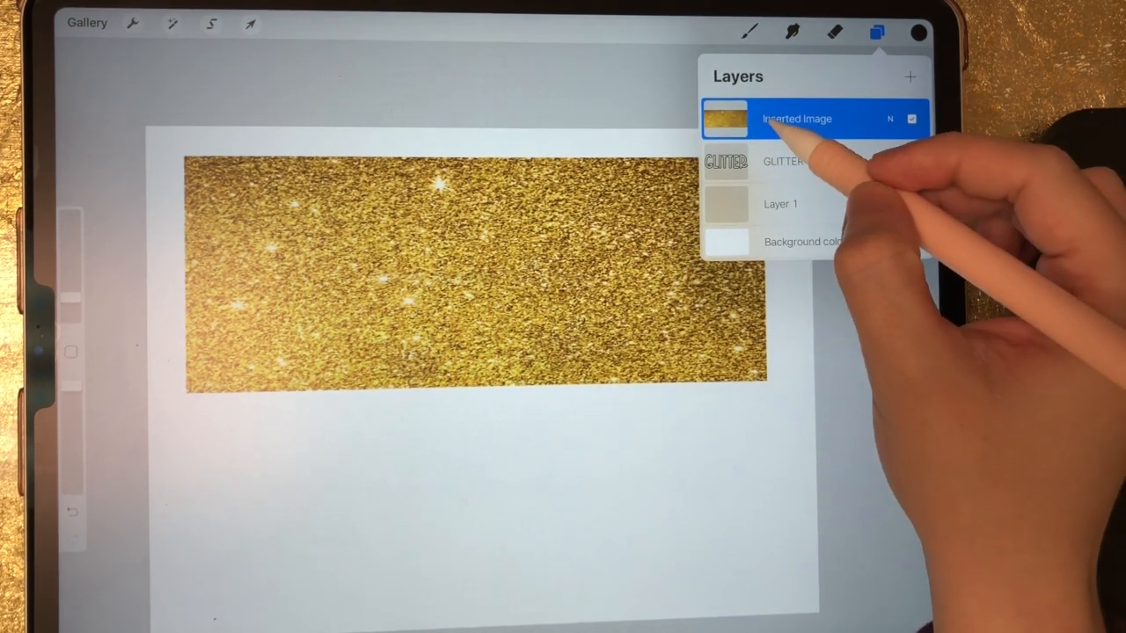
pyautogui.click(796, 118)
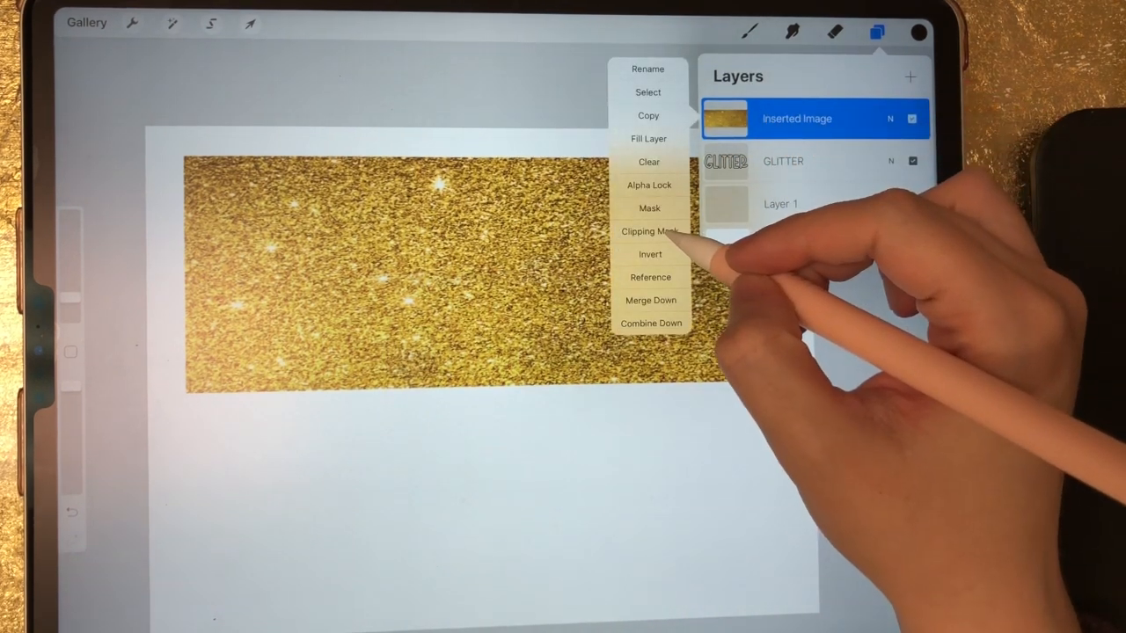
pyautogui.click(650, 231)
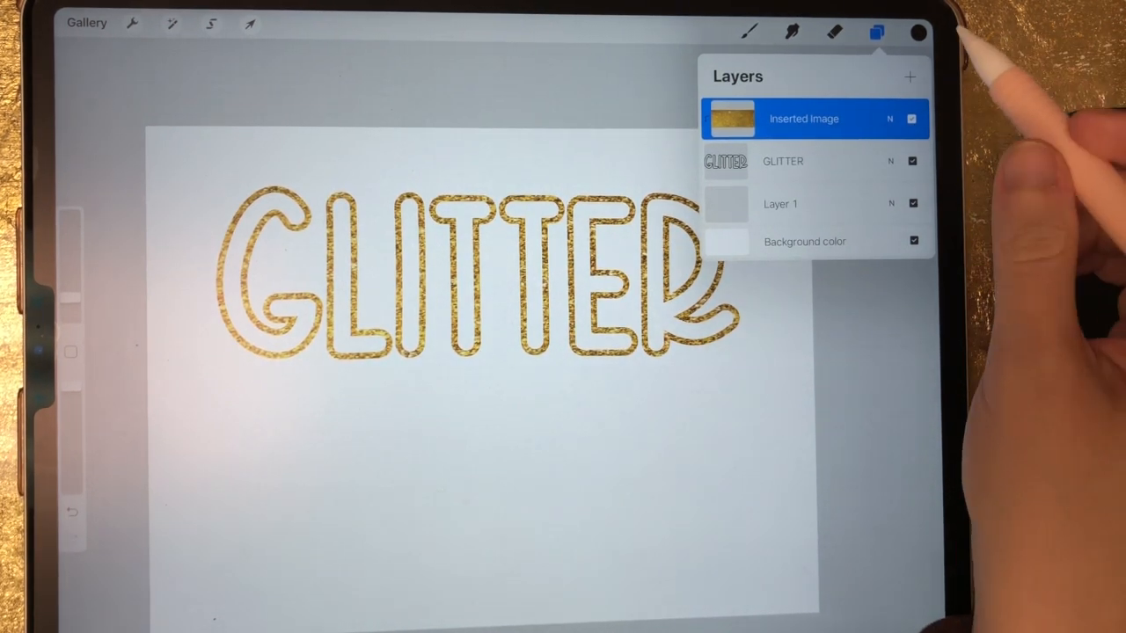
pyautogui.click(918, 33)
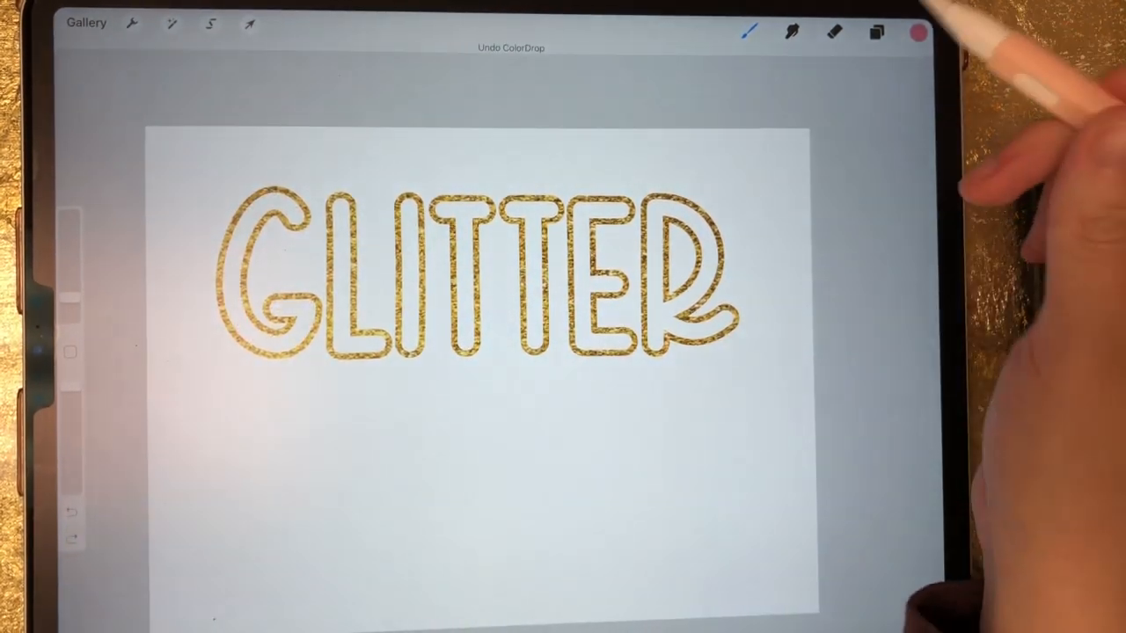
# - Open the colour picker and scroll through the saved Palettes
pyautogui.click(875, 33)
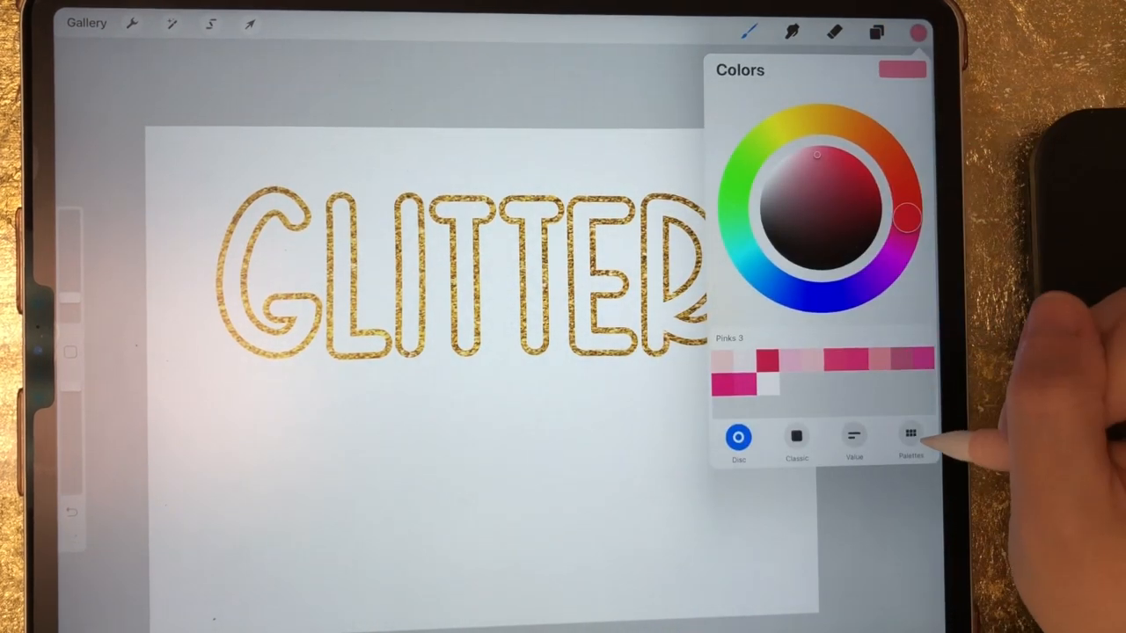
pyautogui.click(911, 439)
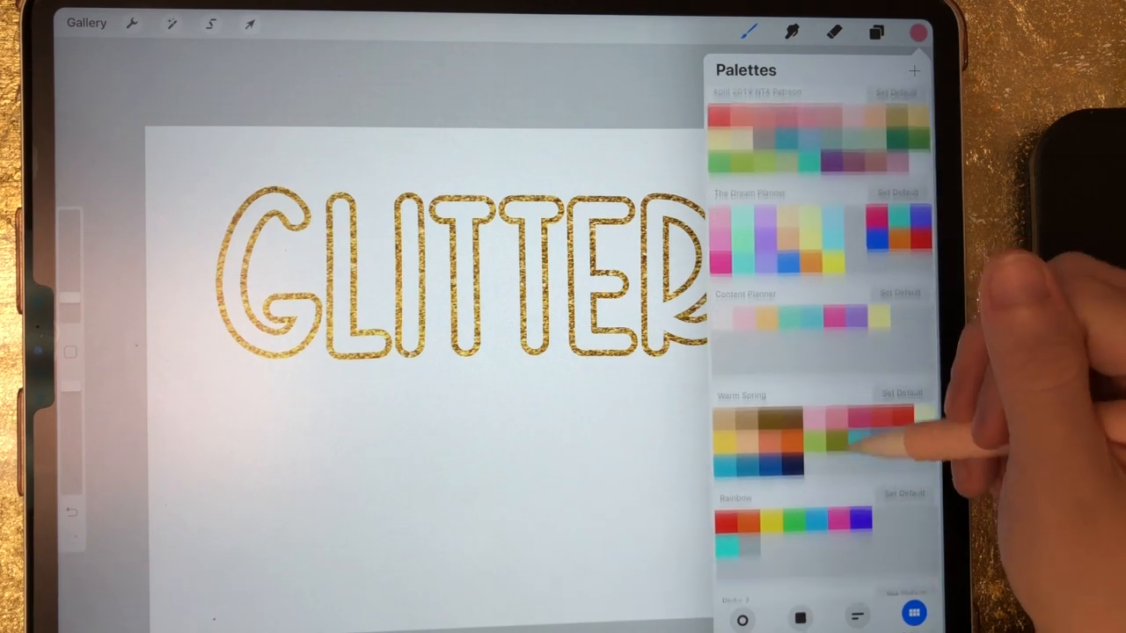
pyautogui.scroll(-3)
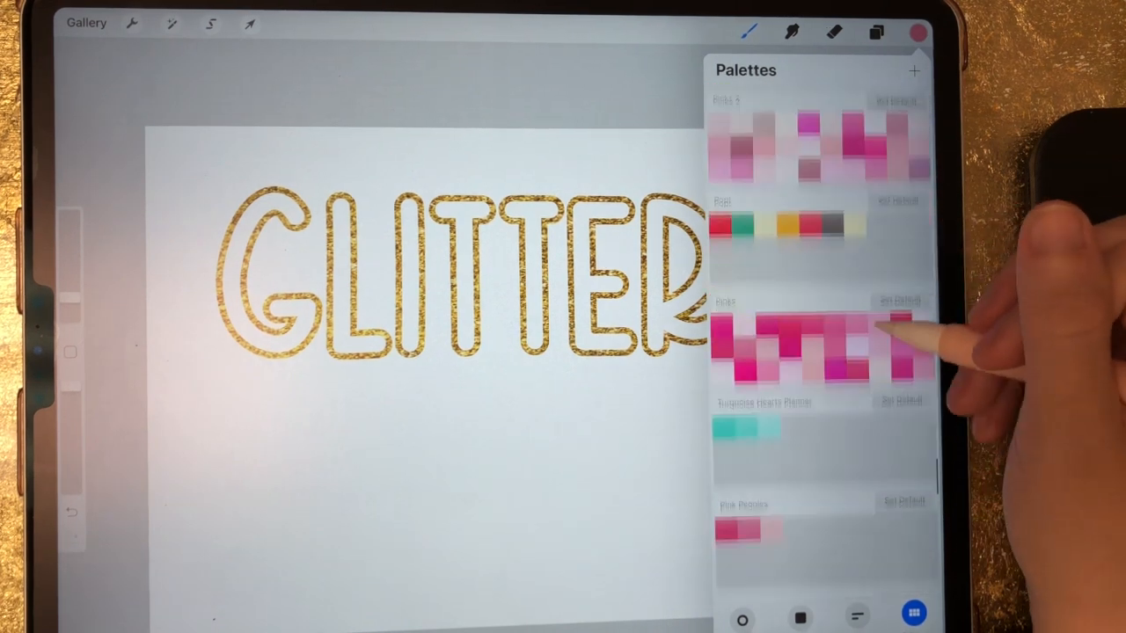